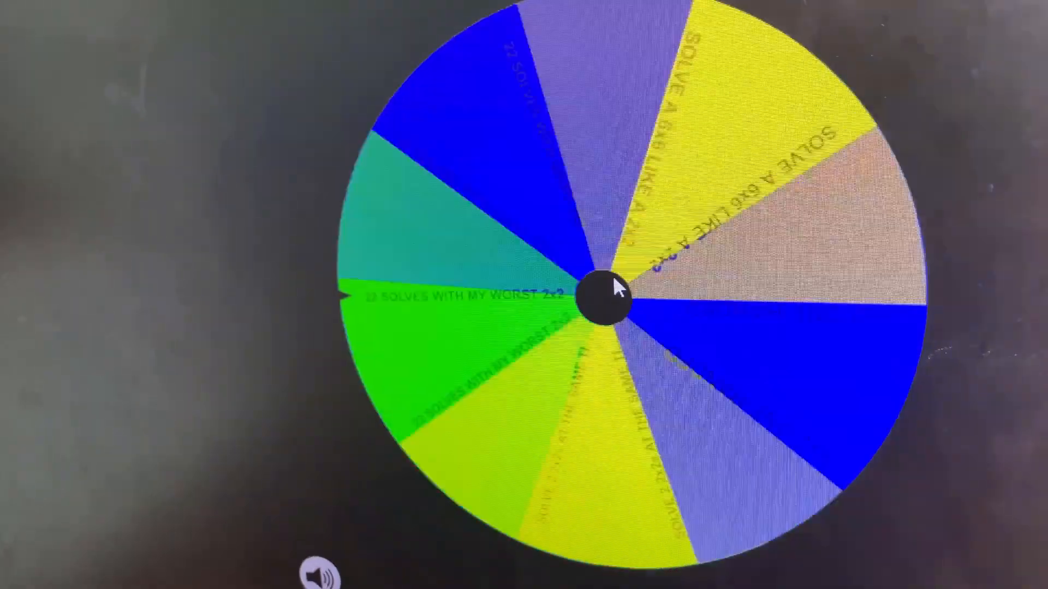
Spin the cubing challenge wheel until it lands on 2x2 ONE-HANDED
{"action": "left_click", "coordinate": [601, 297]}
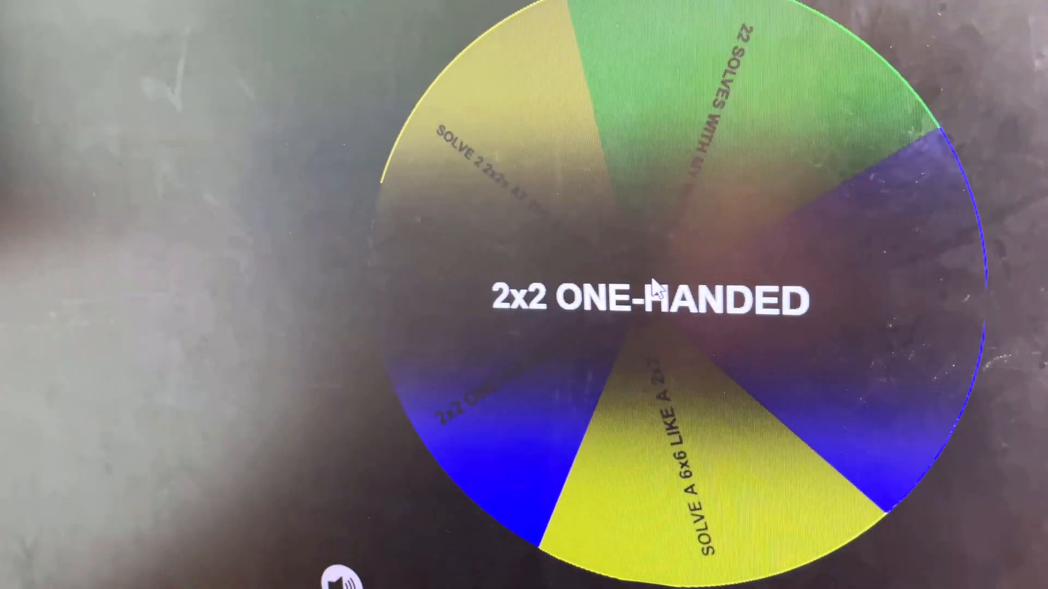